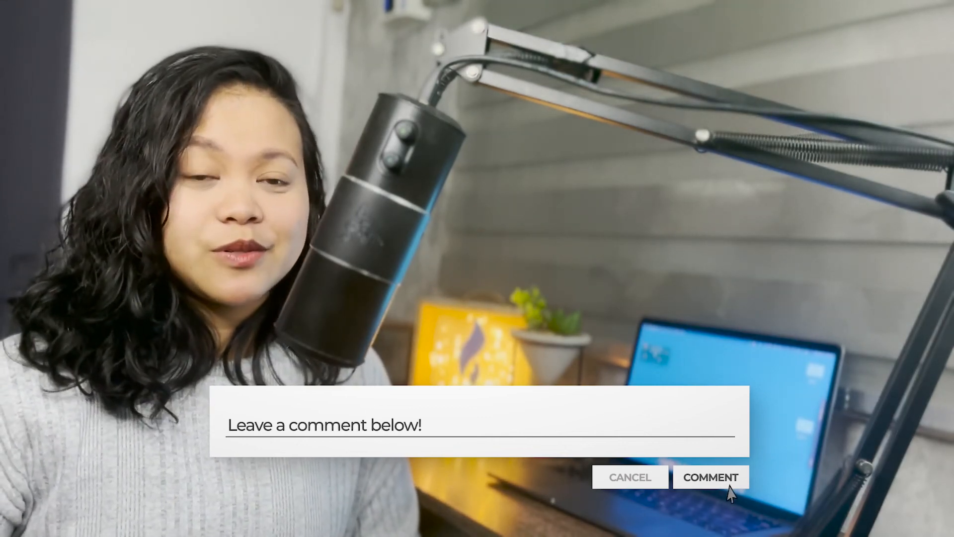
click(710, 477)
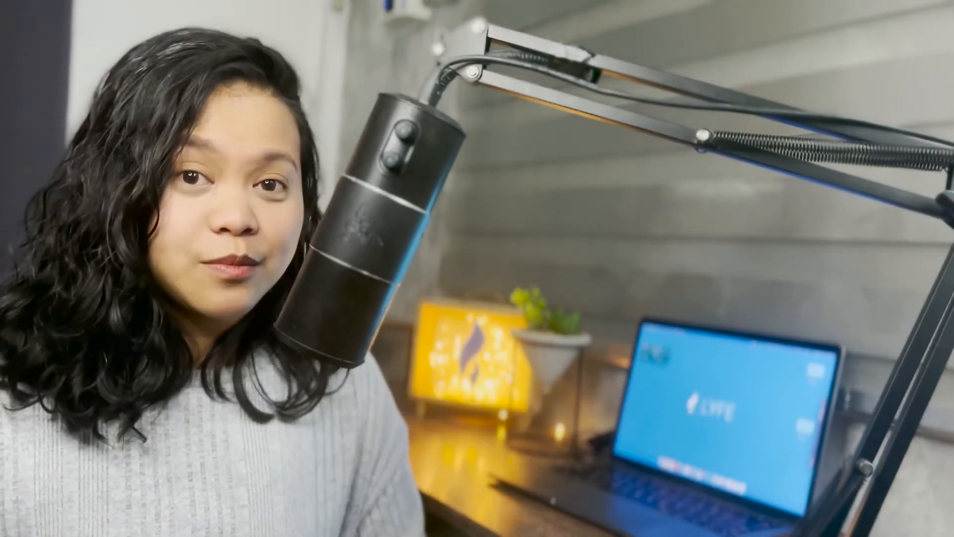